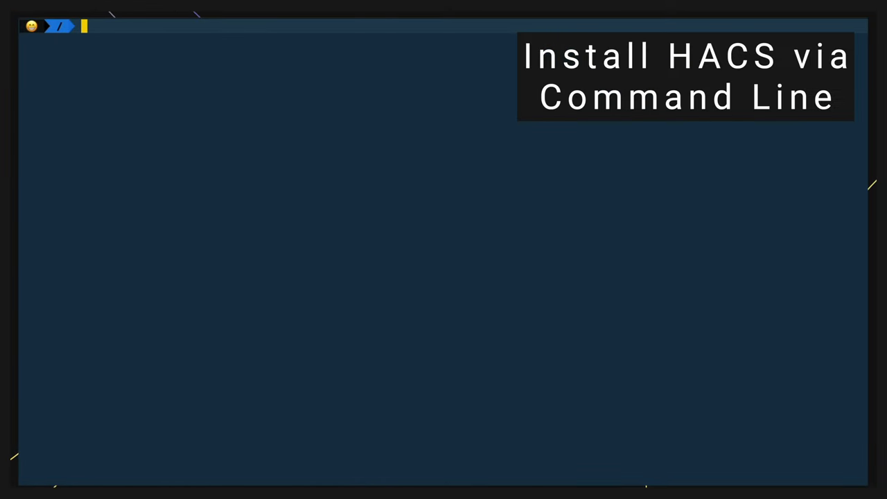
- List running containers with docker ps and enter the homeassistant container via docker exec -it bash
text(docker ps)
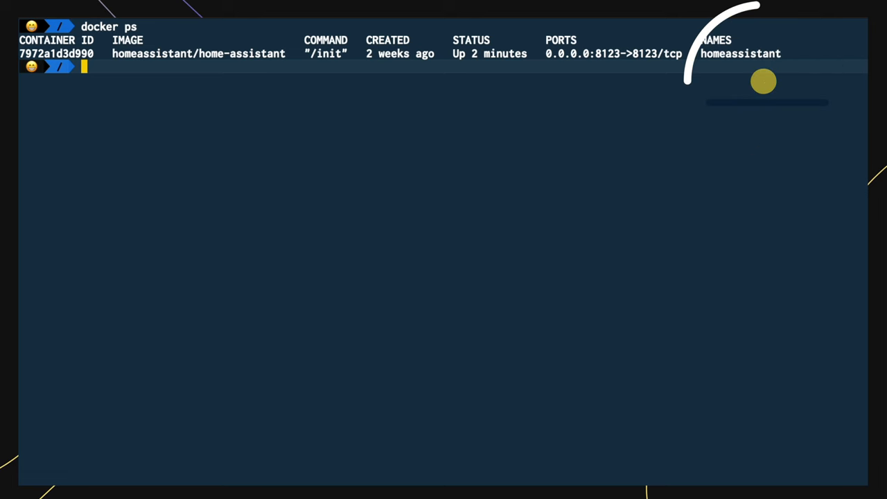
text(docker e)
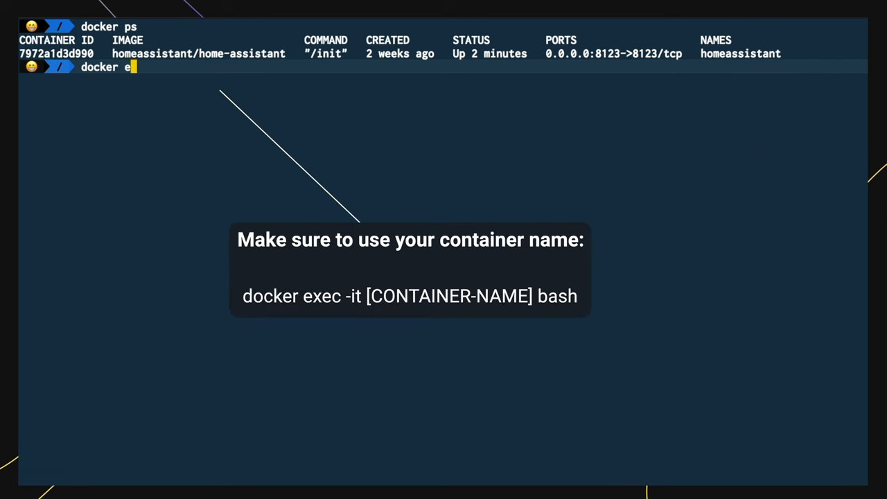
text(xec -it)
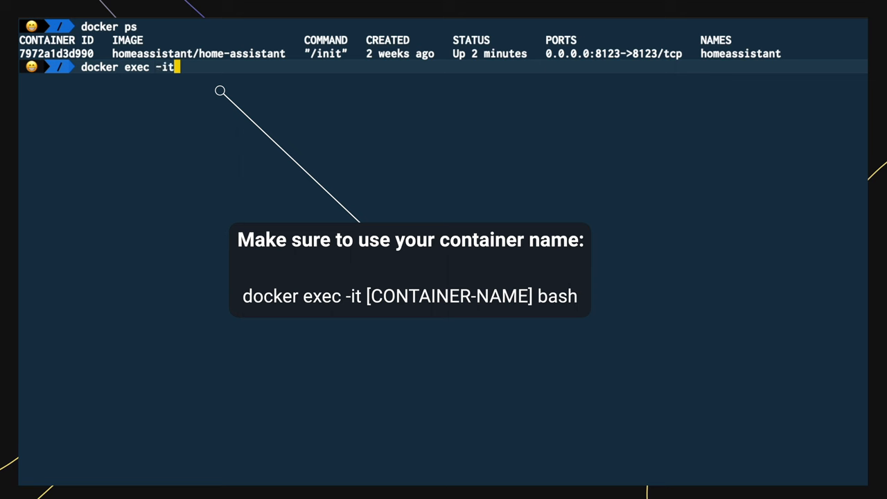
text(homeassistant bash)
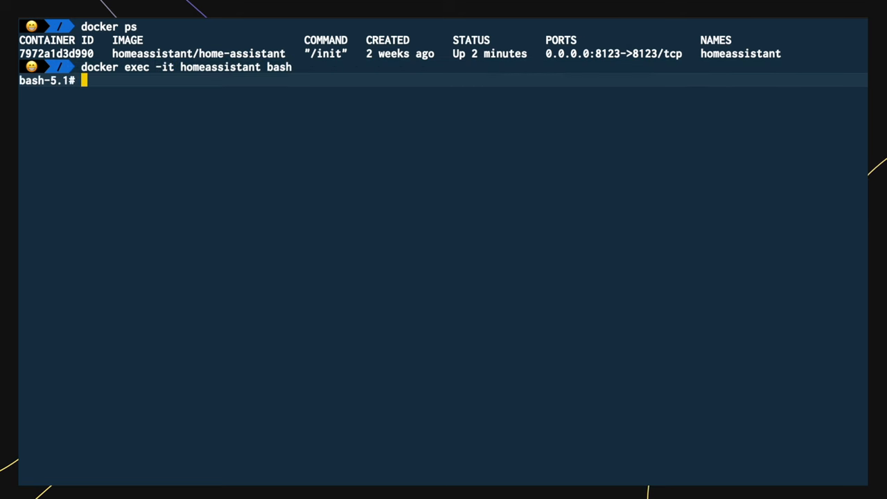
text(wget -O - https://get.hacs.xyz | bash -)
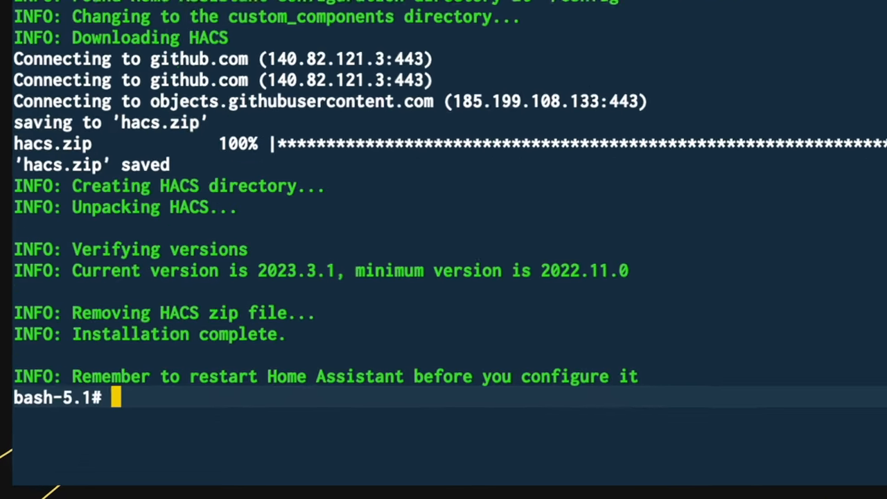
text(exit)
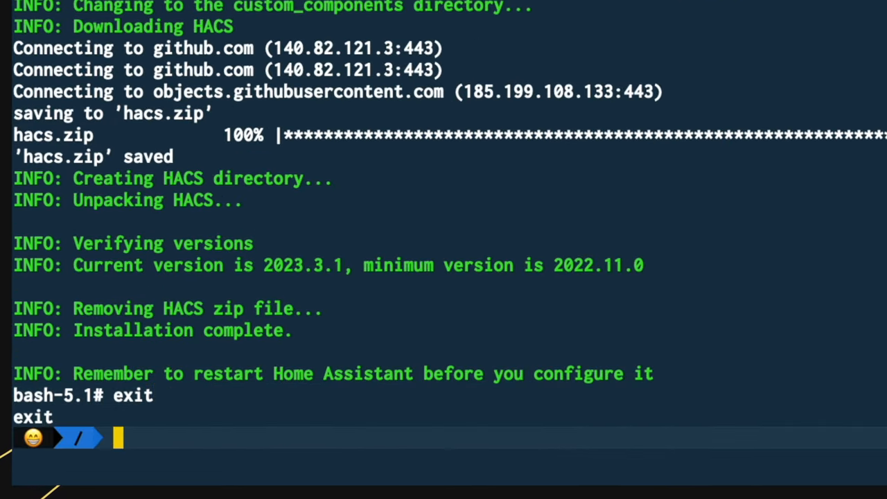
text(d)
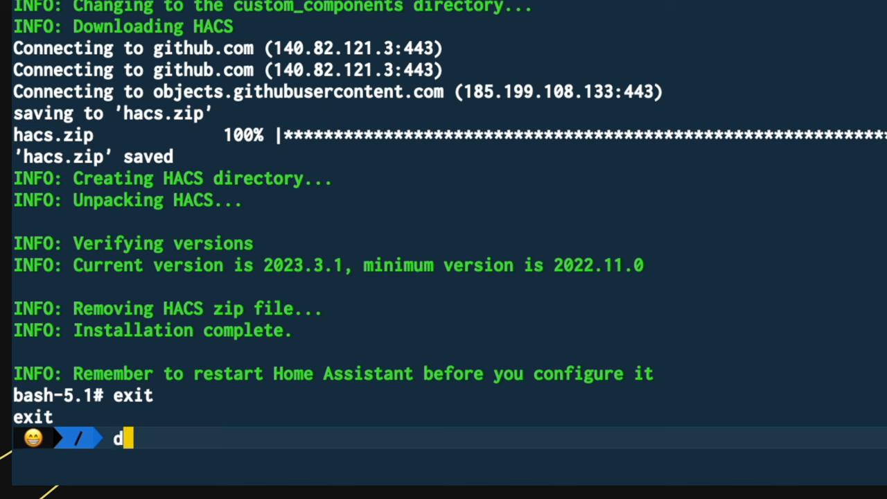
text(ocker rest)
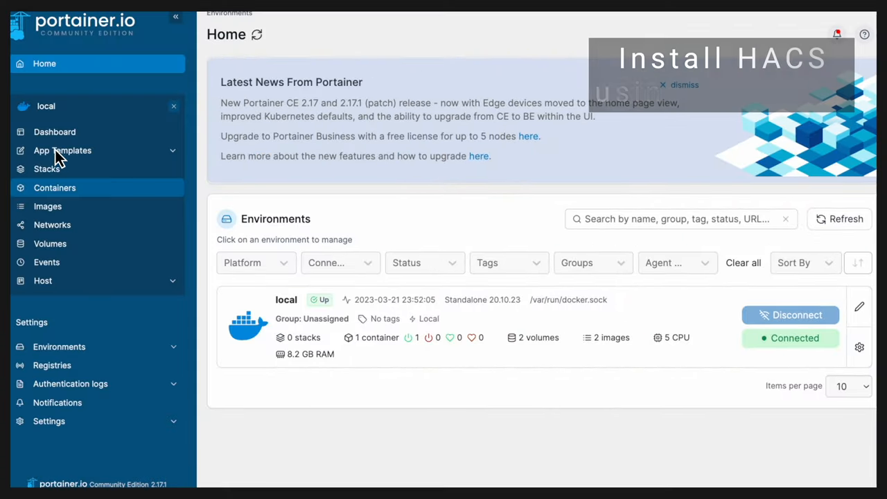
- Connect a /bin/bash exec console to the homeassistant container from Portainer's container list
click(54, 187)
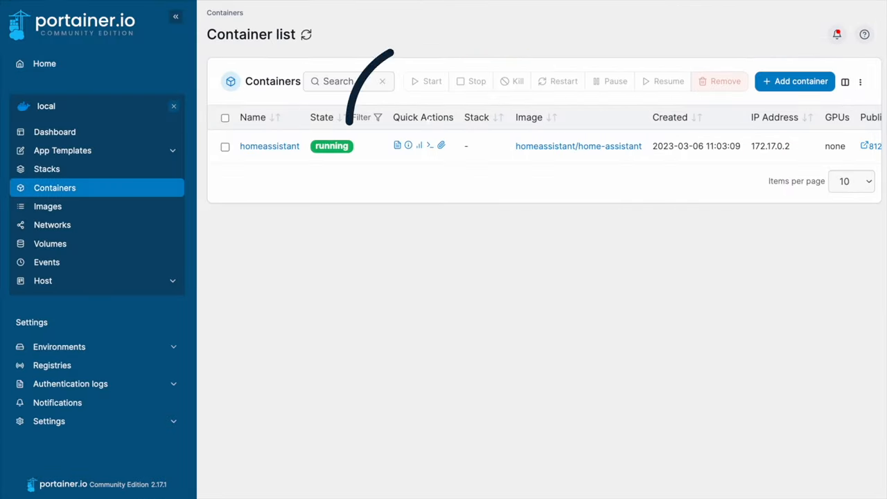
mouse_move(429, 132)
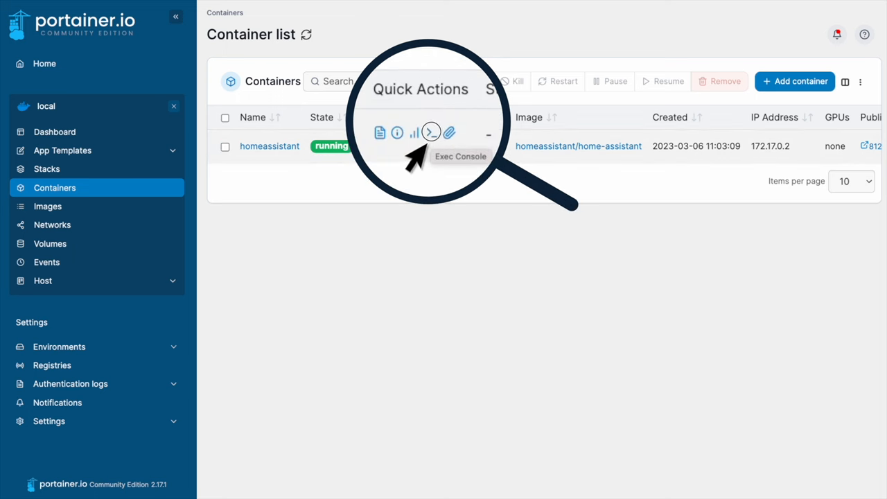
click(432, 132)
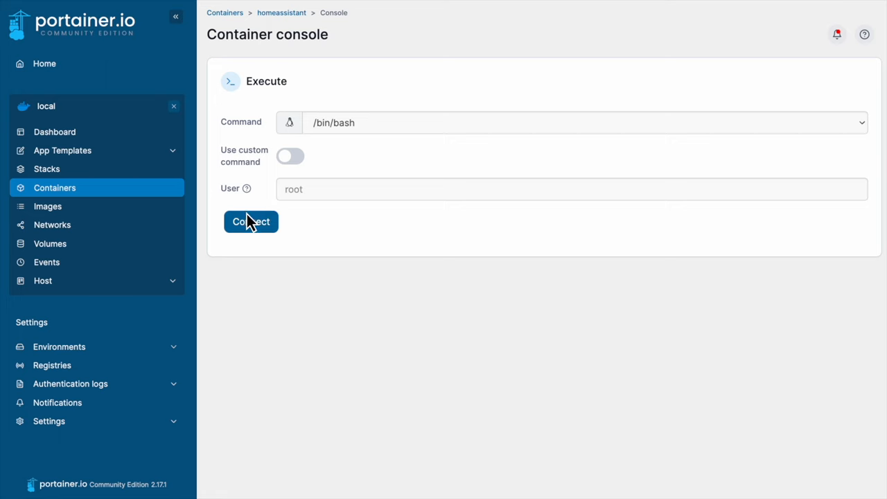
click(250, 222)
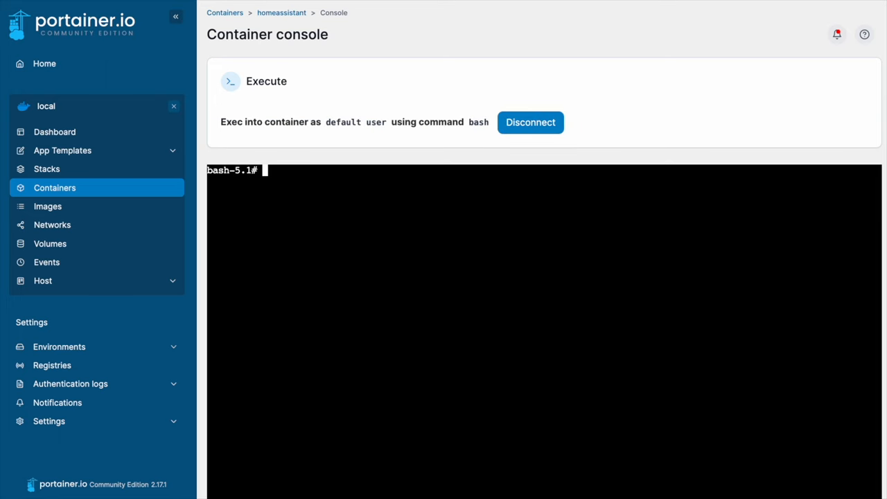
text(wget -O - https://get.hacs.xyz | bash -)
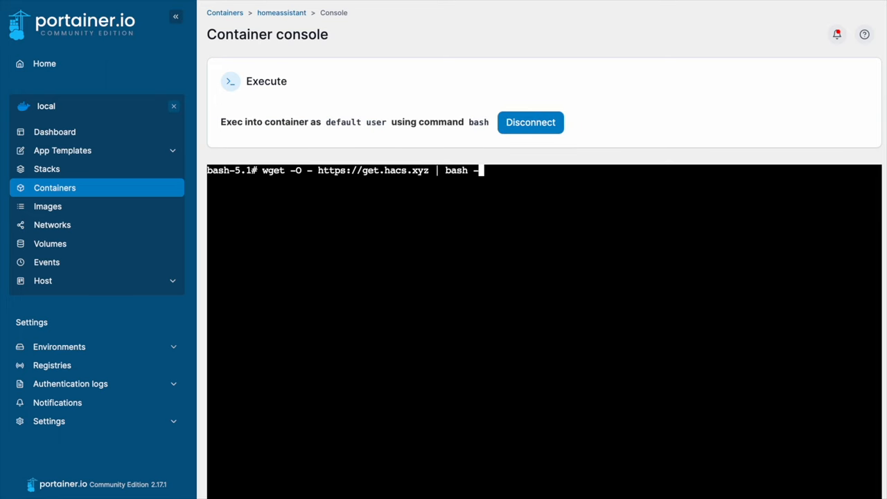
key(Enter)
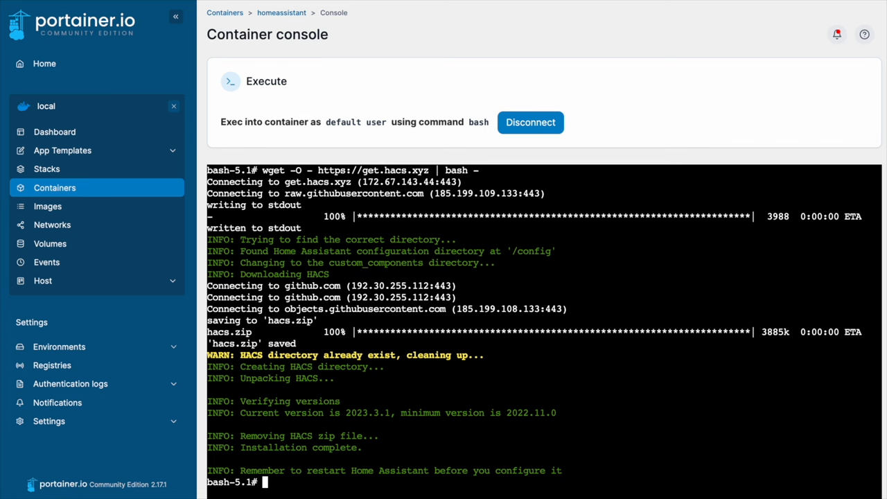
mouse_move(159, 236)
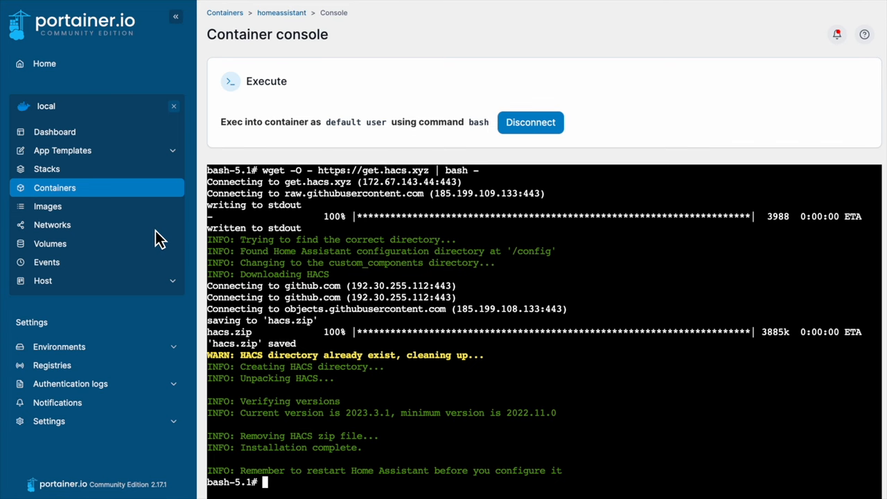
- Select the homeassistant container in the list and restart it
click(56, 187)
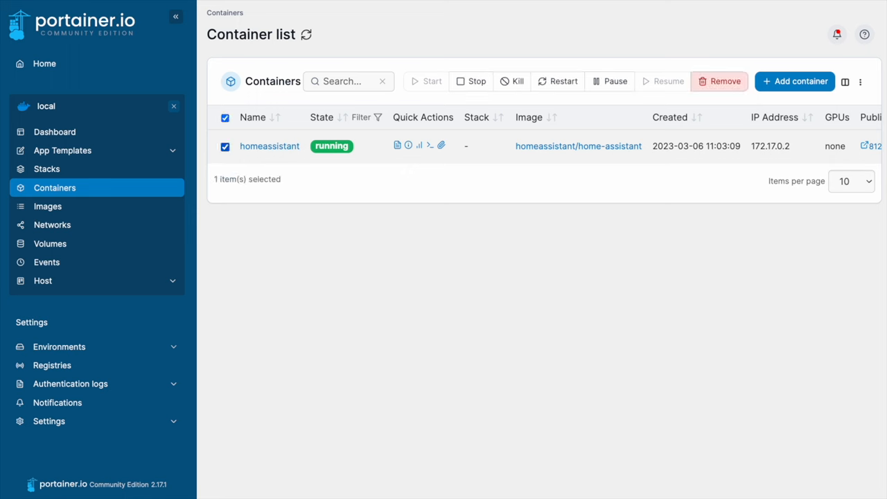
mouse_move(510, 92)
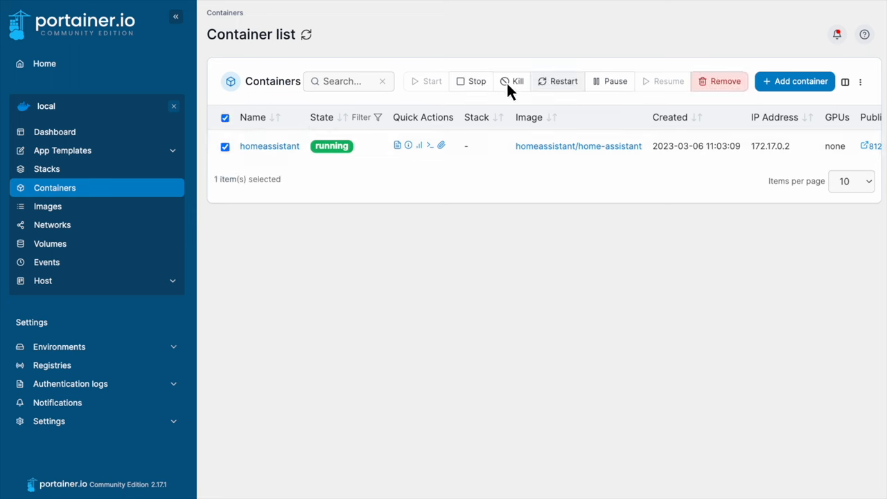
click(557, 81)
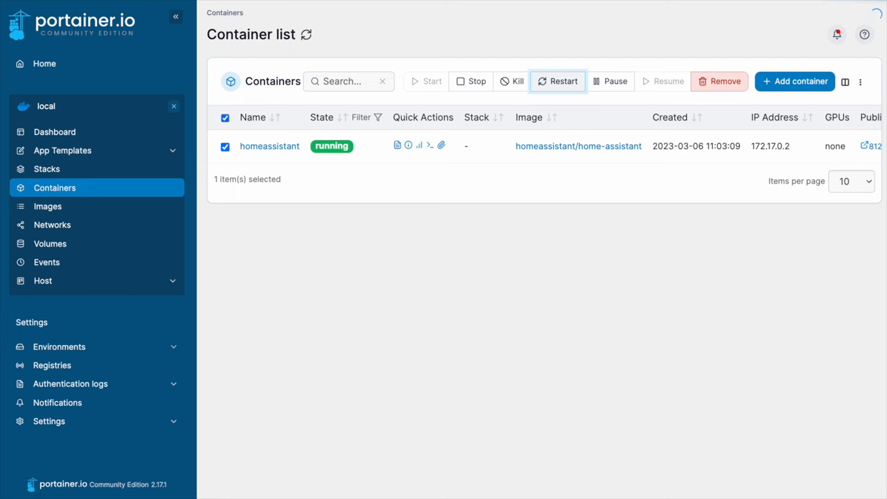
click(557, 80)
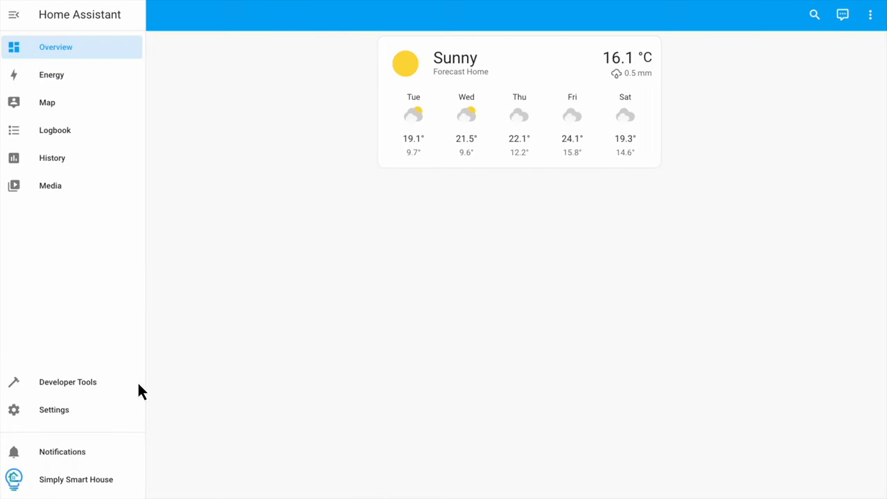
- From Settings, add a new integration and search the brand list for 'hacs'
click(52, 410)
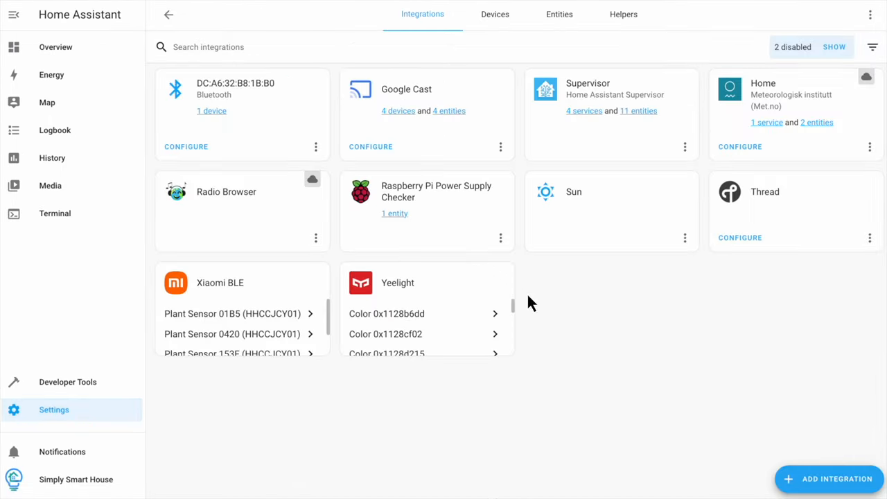
mouse_move(829, 480)
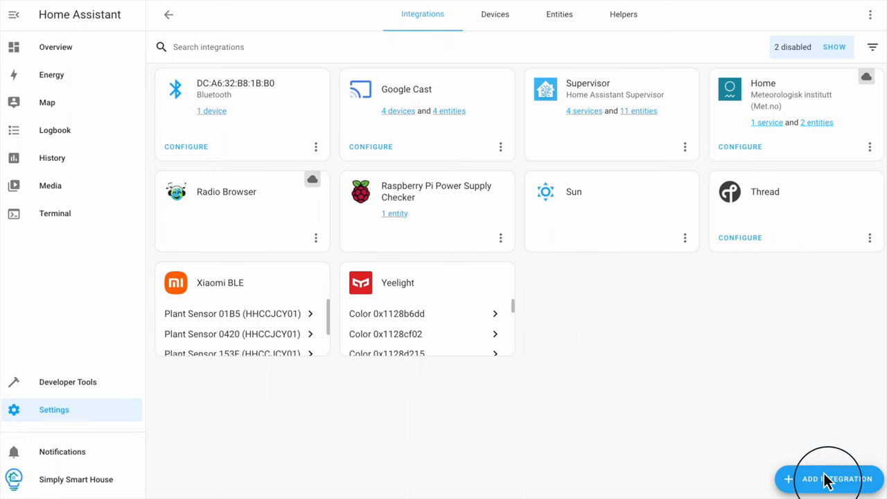
click(826, 479)
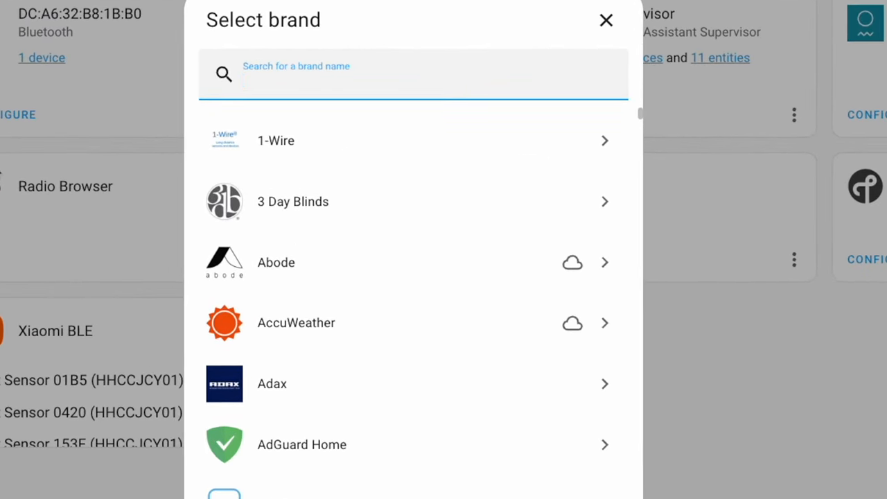
text(hacs)
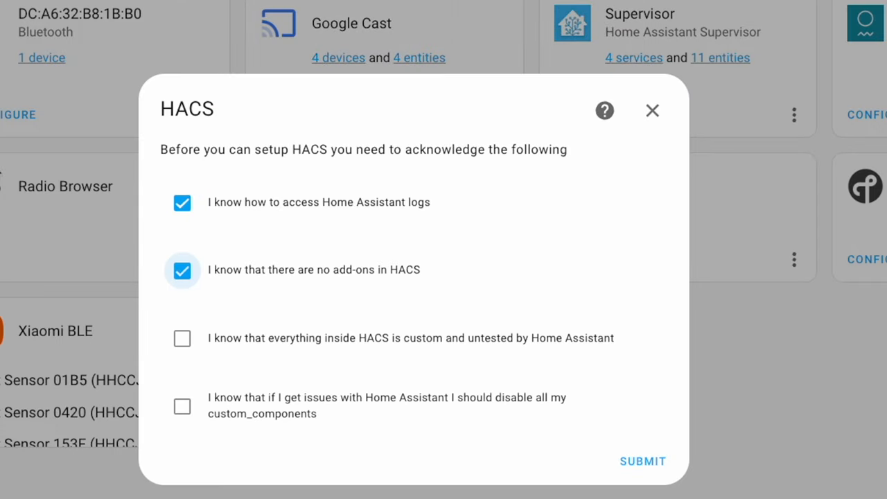
- Tick the remaining HACS acknowledgement checkboxes and submit all four
click(181, 407)
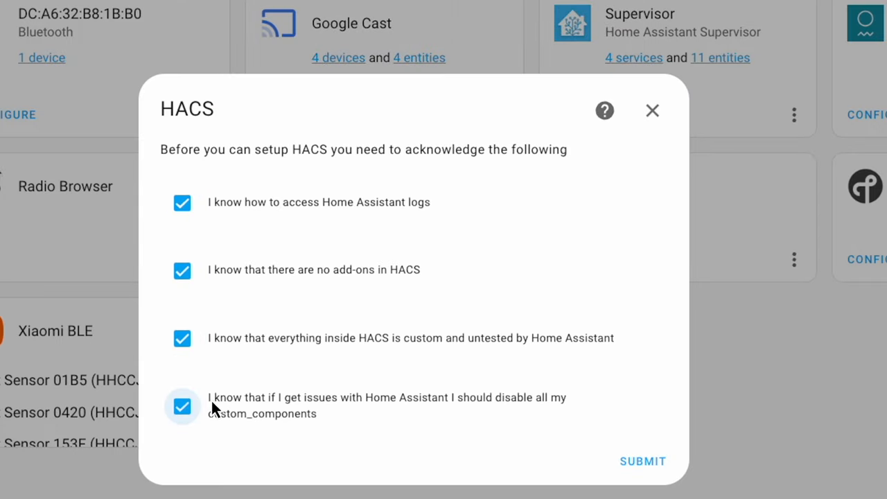
mouse_move(593, 455)
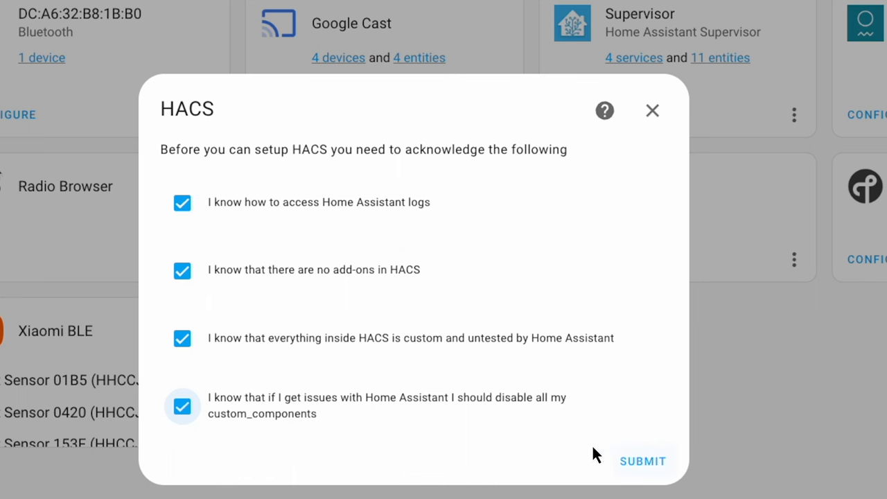
click(643, 461)
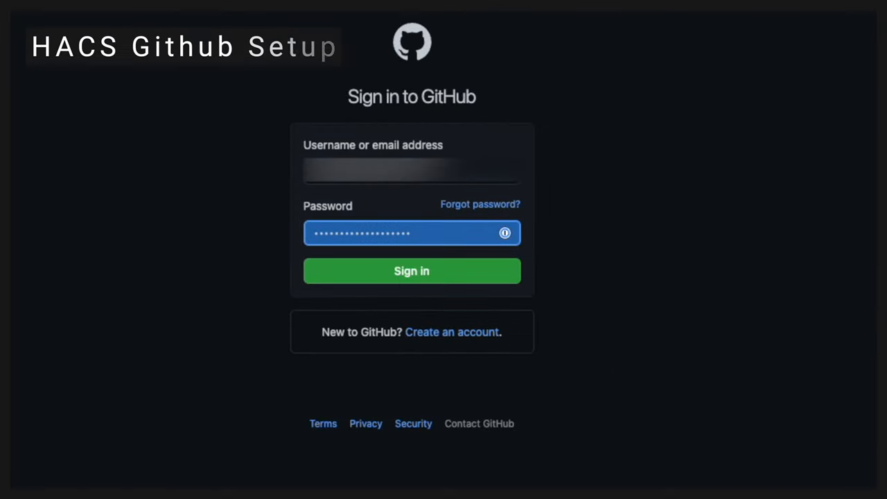
- Sign in to GitHub and continue with the HACS device activation code
click(411, 270)
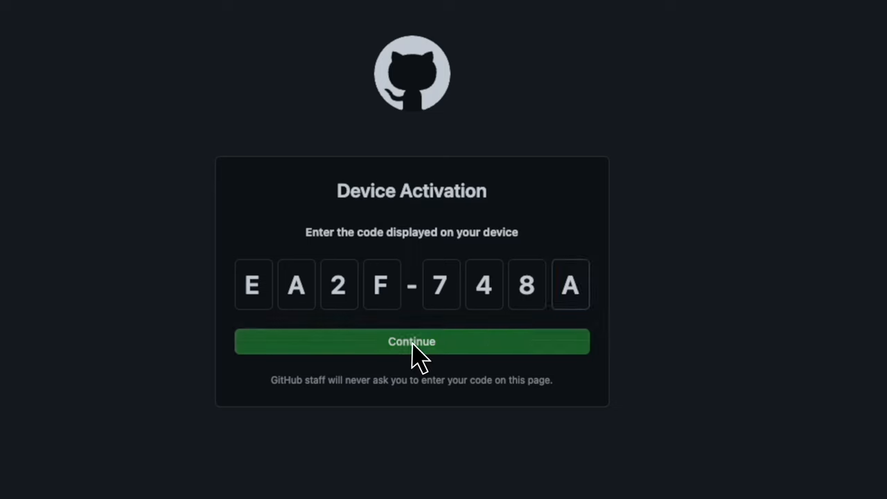
click(411, 341)
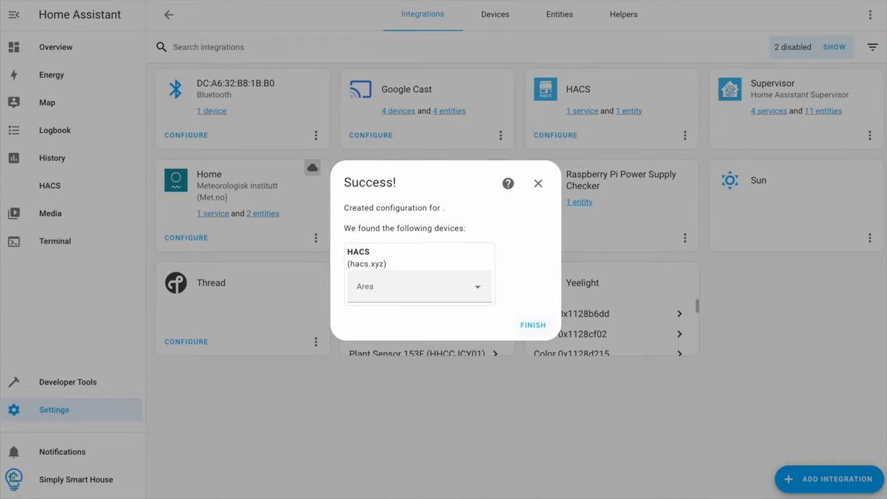
mouse_move(532, 324)
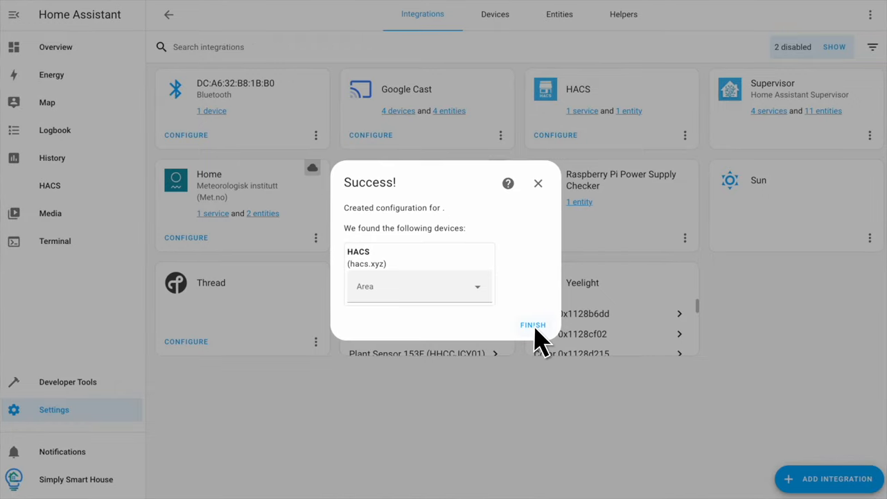
- Finish the HACS success dialog so the integration is added
click(532, 324)
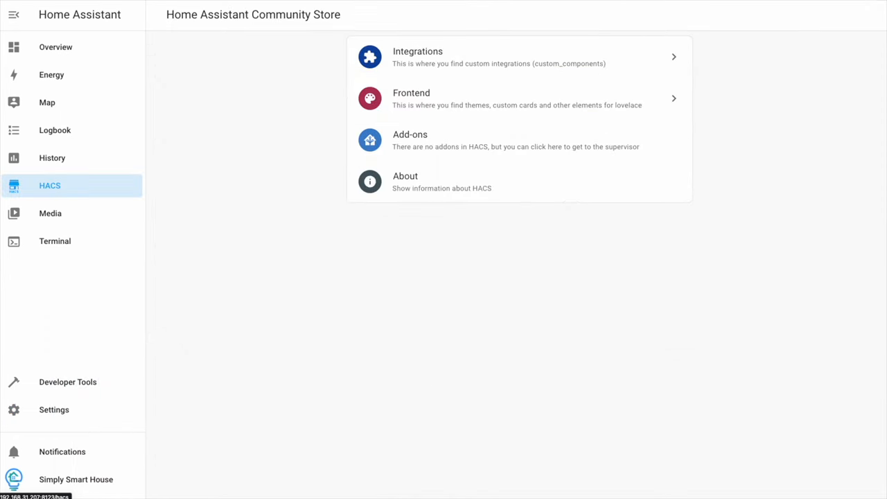
- Explore and scroll the downloadable custom integration repositories in the HACS Integrations section
click(417, 57)
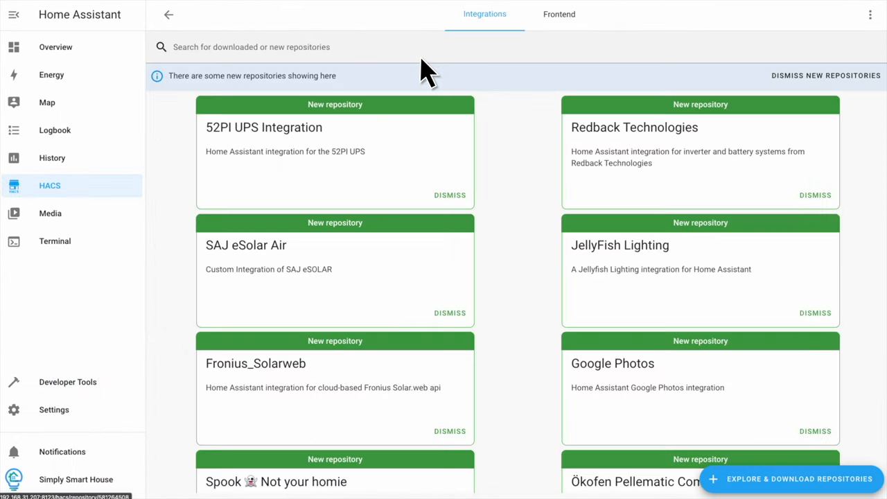
click(794, 480)
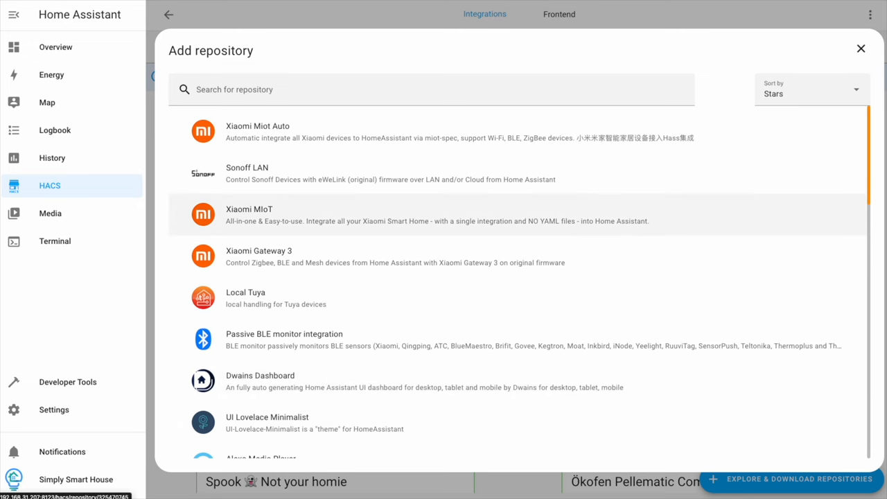
scroll(down, 3)
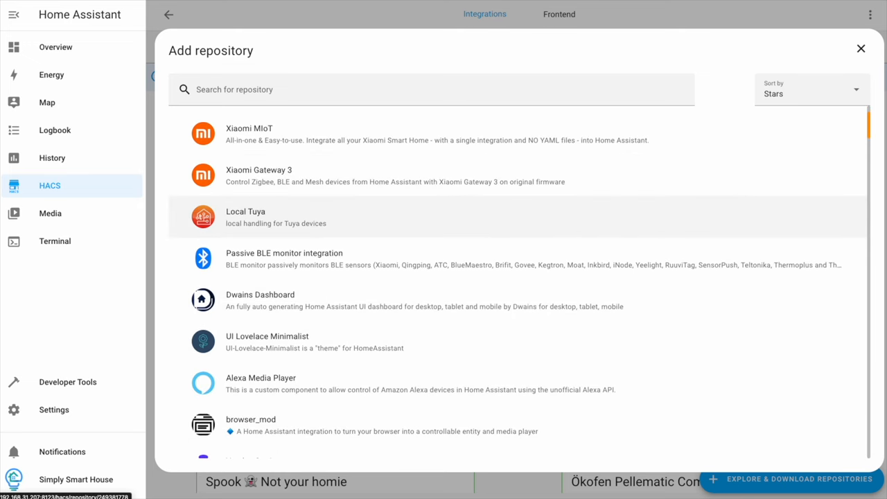
scroll(down, 3)
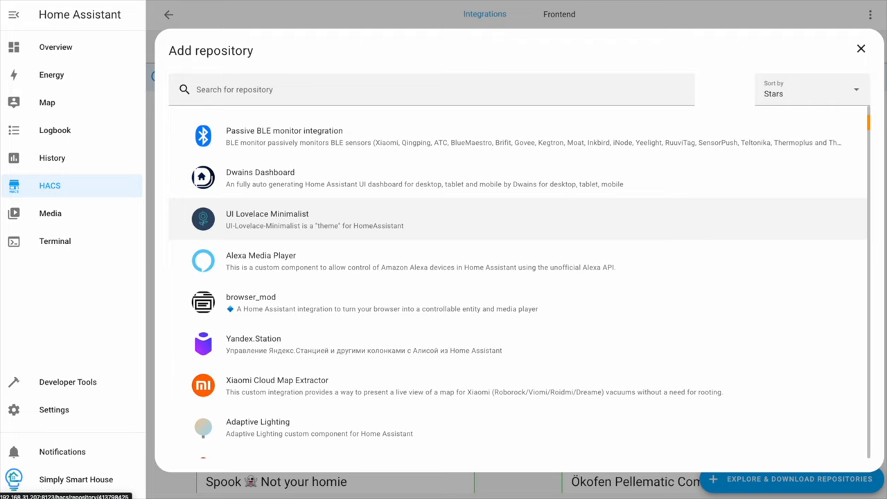
scroll(down, 3)
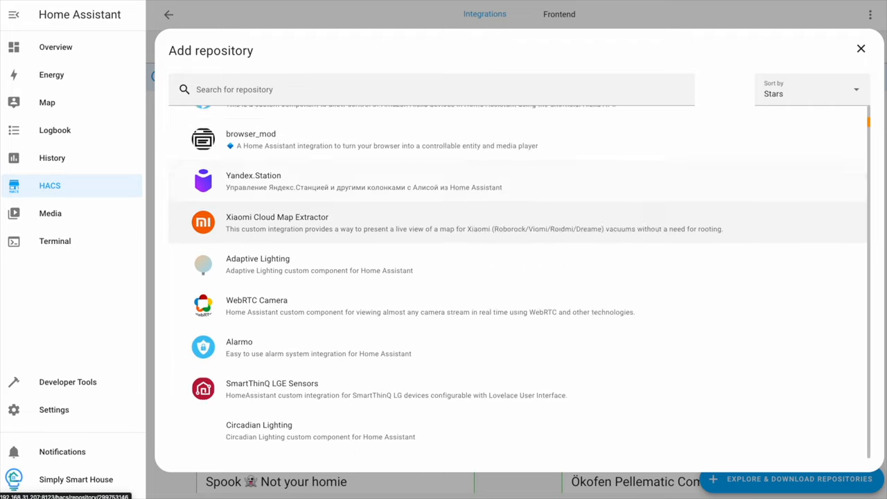